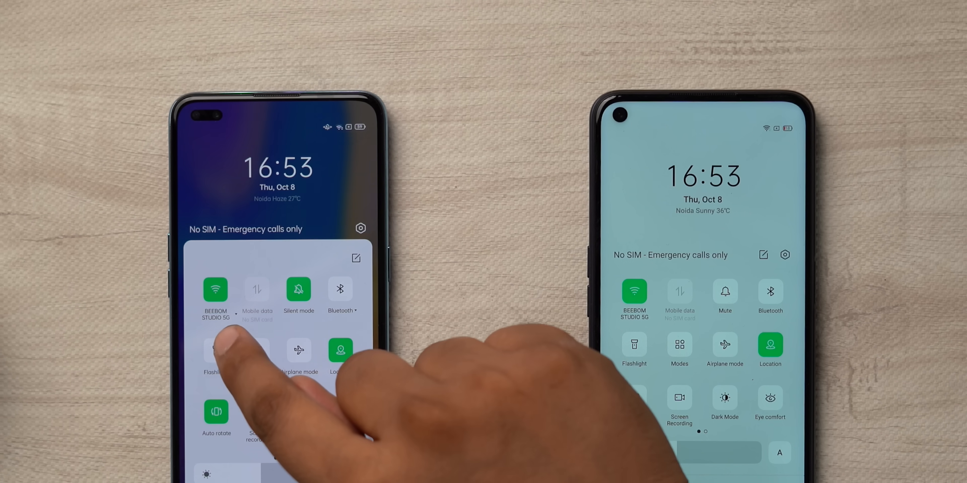
Step: Toggle Bluetooth from the quick panel and switch home-screen icons to the Pebble style
left_click(215, 290)
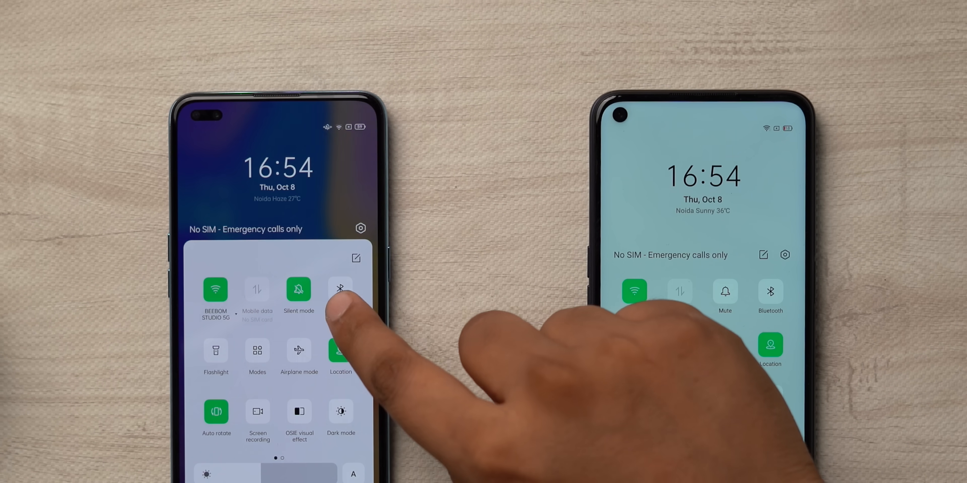
left_click(340, 290)
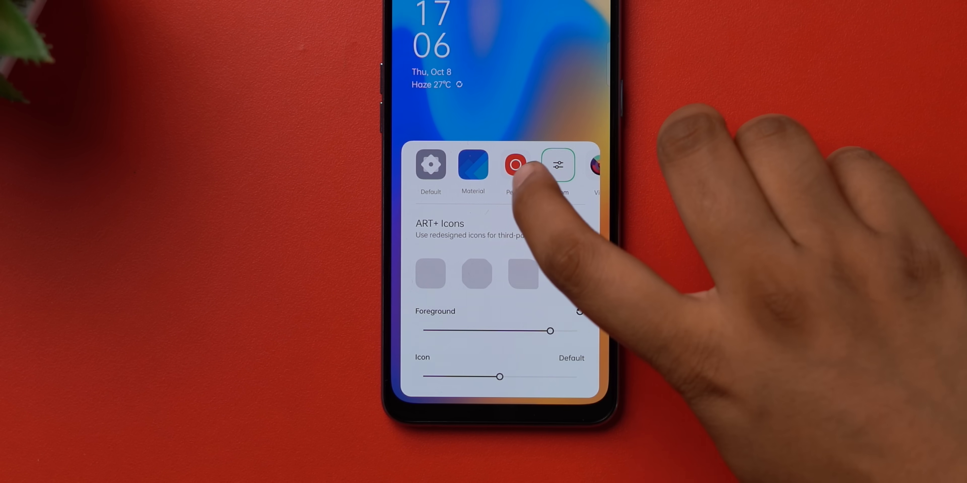
left_click(511, 169)
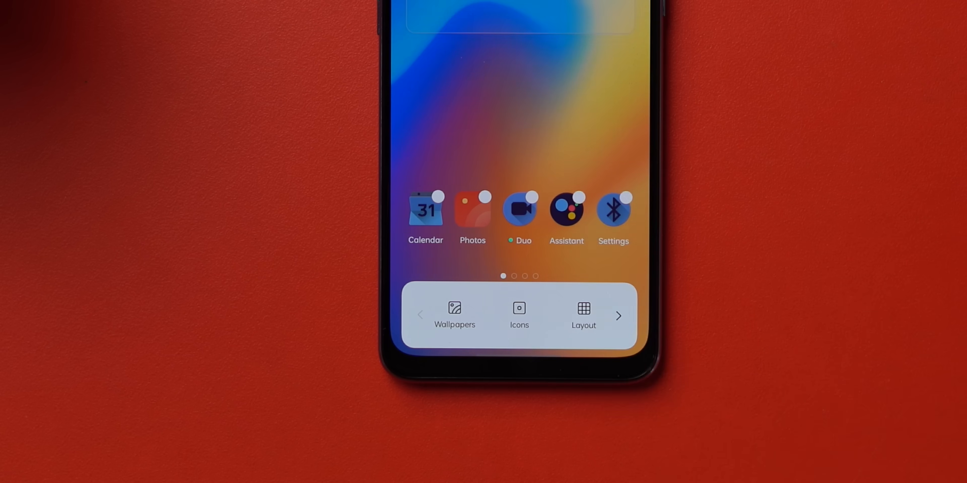
left_click(584, 312)
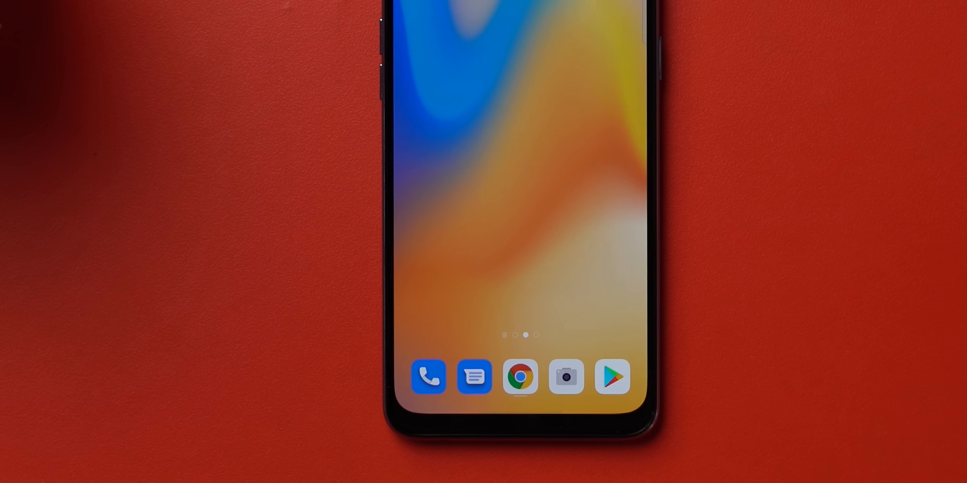
scroll("left", 3)
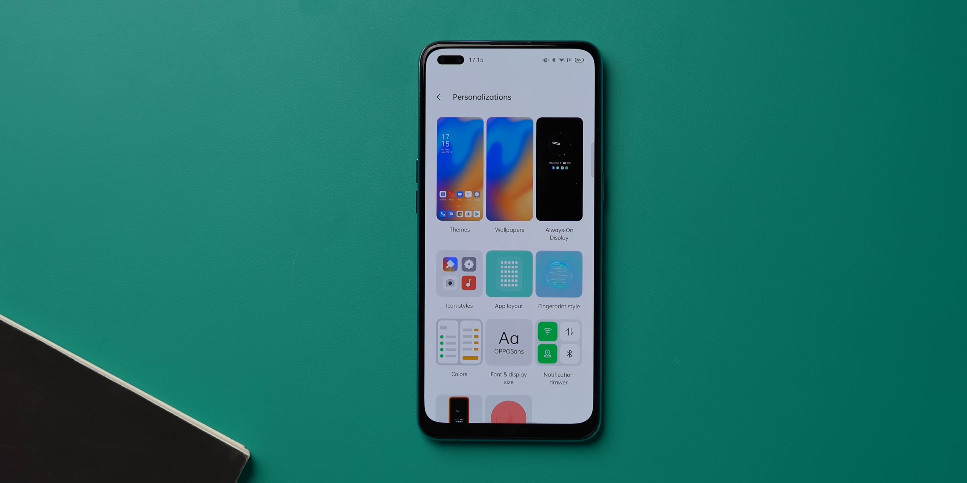
Step: Set the construction-site photo from the Camera album as wallpaper, then view Always-On Display styles
left_click(509, 169)
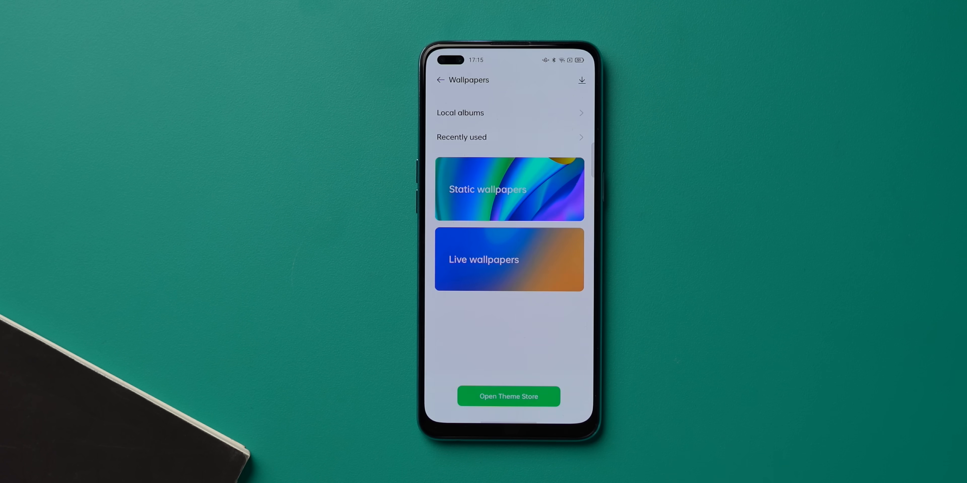
left_click(461, 113)
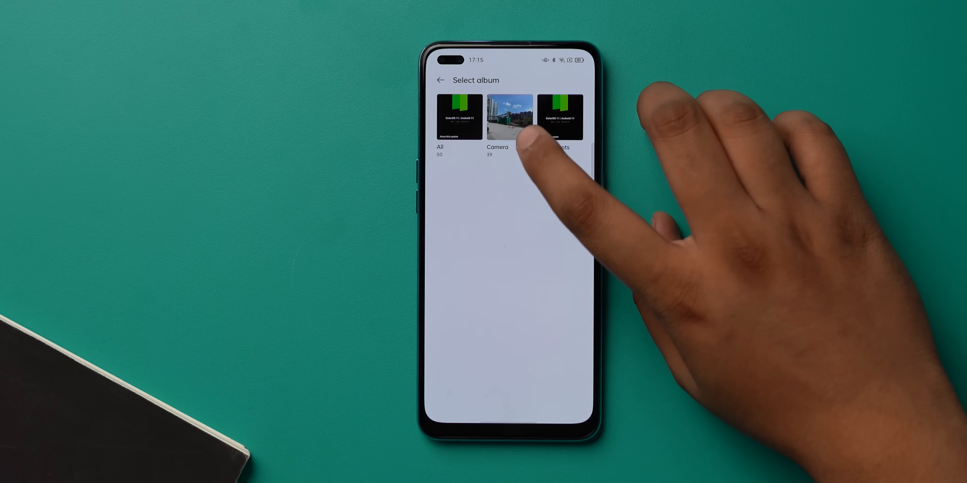
left_click(510, 117)
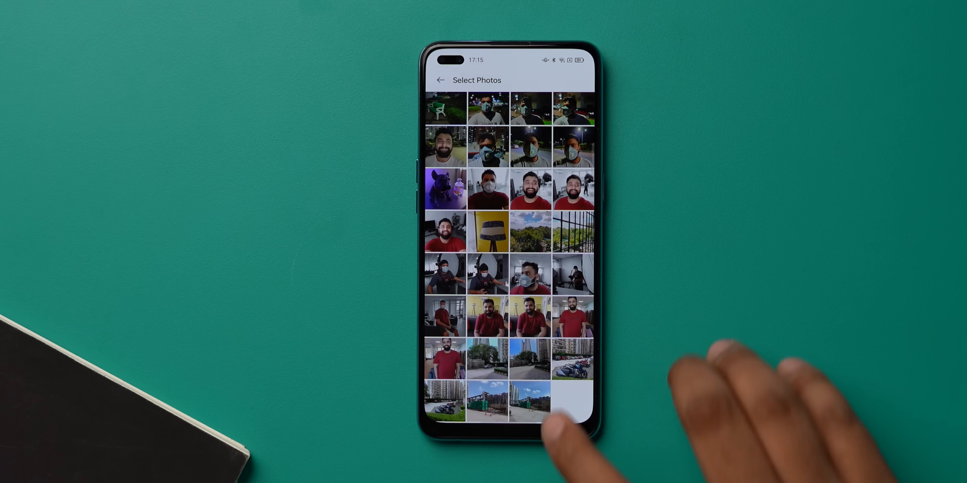
left_click(481, 402)
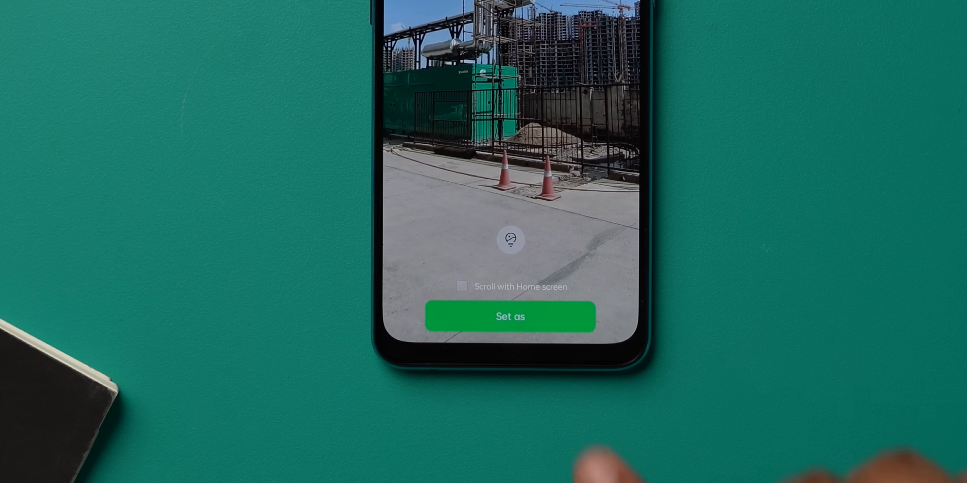
left_click(510, 316)
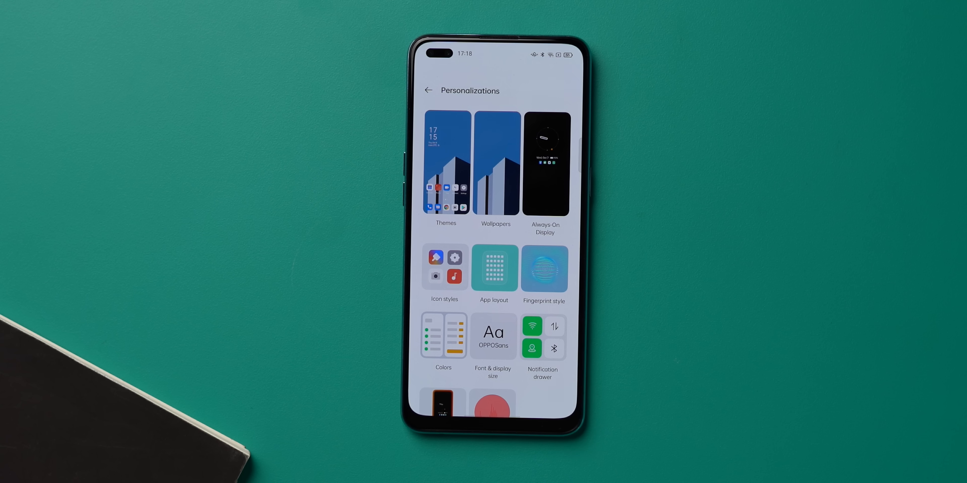
left_click(545, 163)
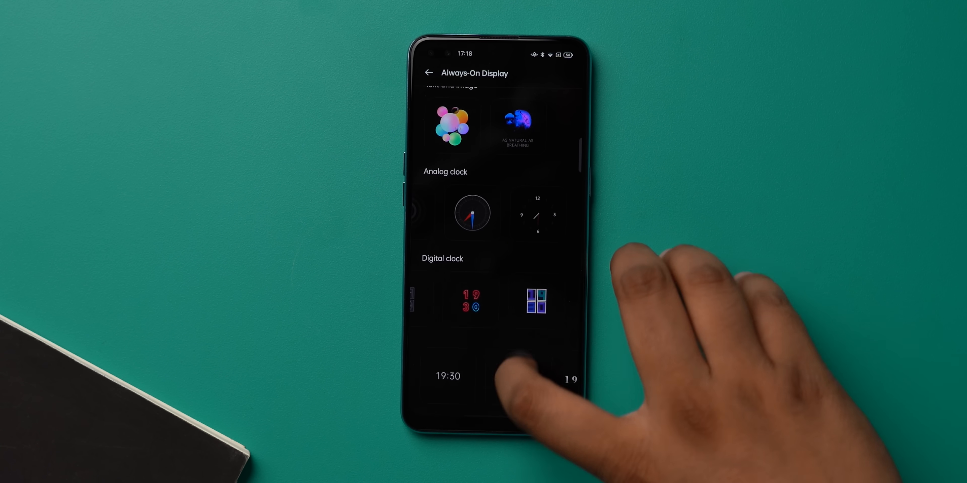
left_click(428, 73)
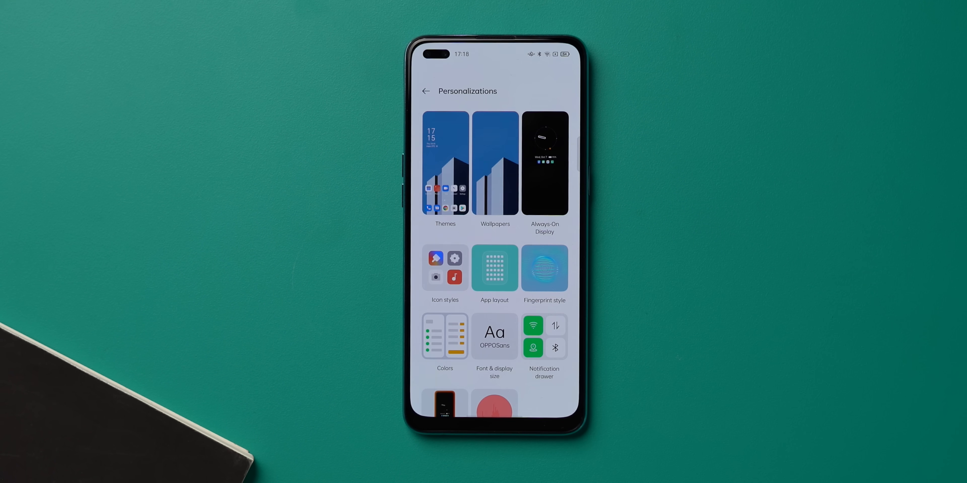
left_click(445, 336)
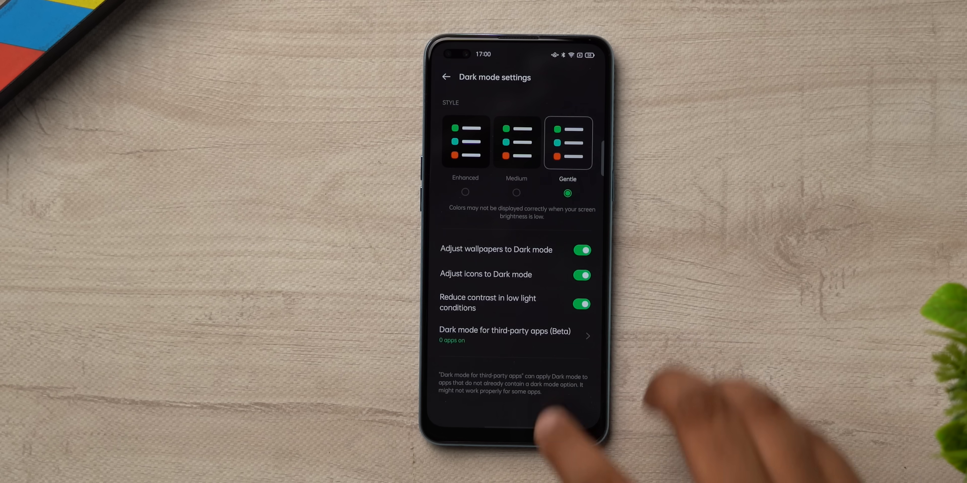
Step: Toggle the option that adapts wallpapers to dark mode off and on again
left_click(581, 250)
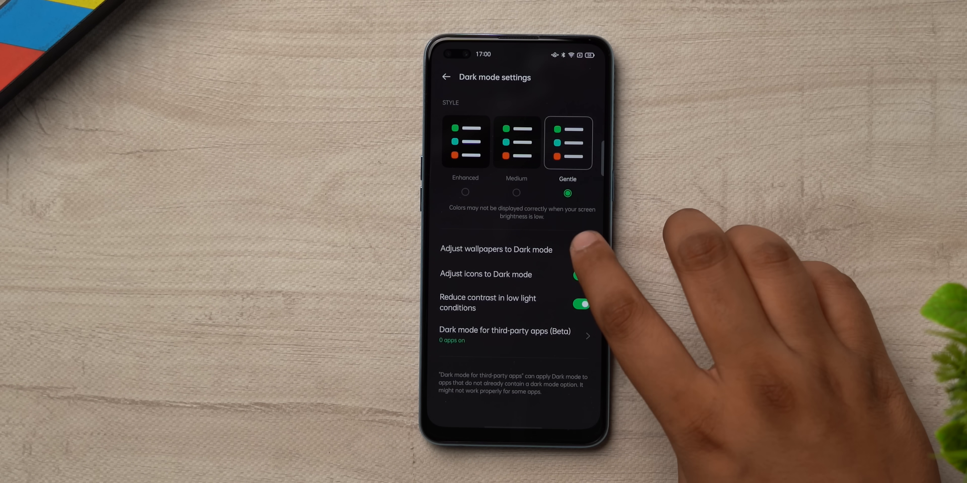
left_click(582, 250)
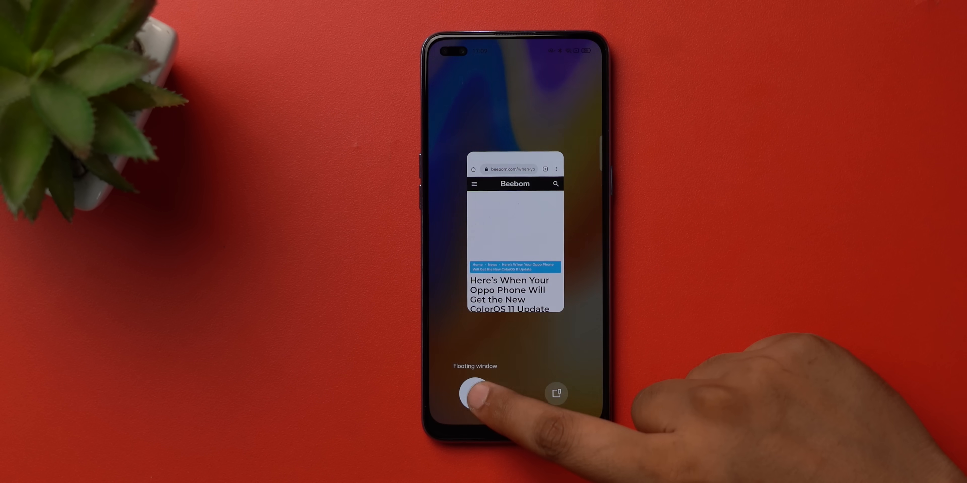
Step: Shrink the Beebom browser card from recents into a floating window over the home screen
left_click(471, 395)
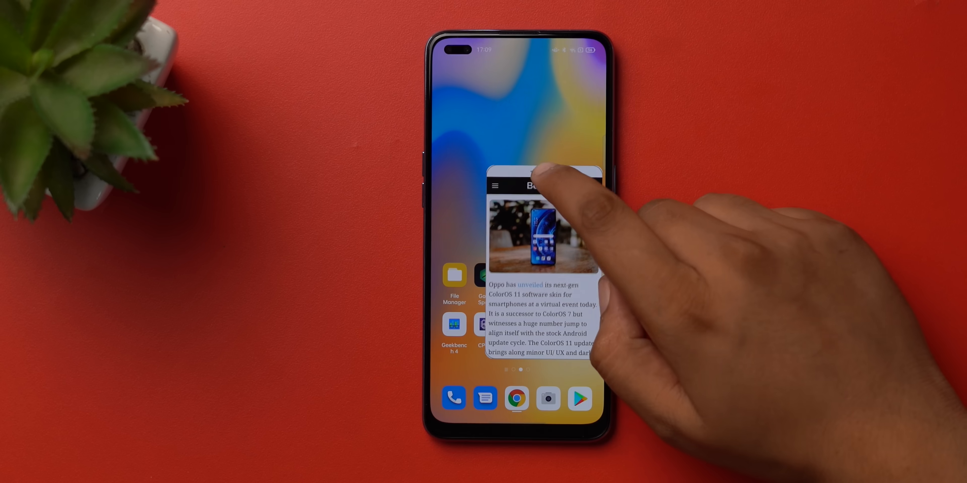